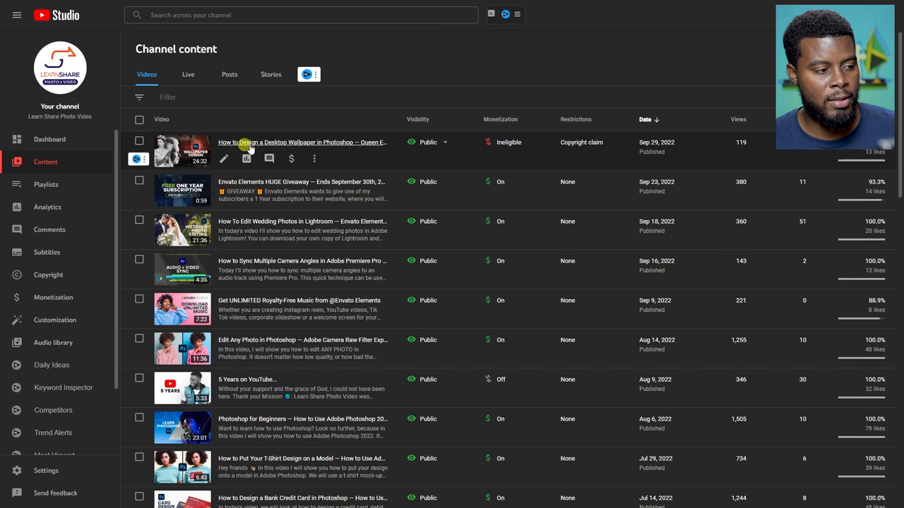
{"action": "mouse_move", "coordinate": [509, 147]}
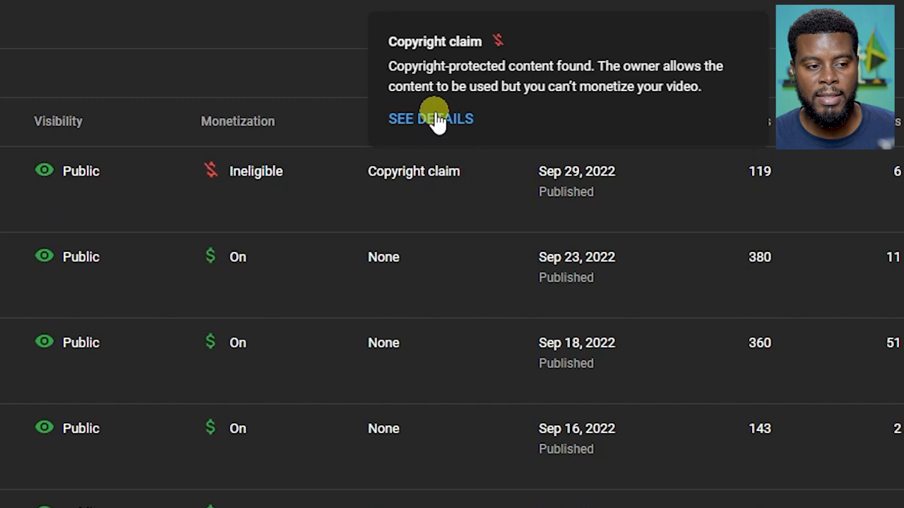
- Open the Desktop Wallpaper video's copyright details and the Lofi Chill claim's action menu
{"action": "left_click", "coordinate": [430, 119]}
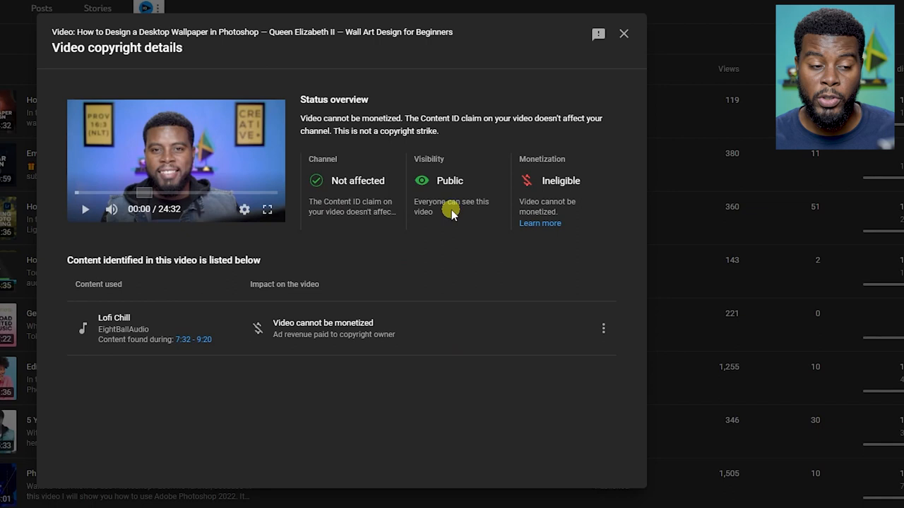
{"action": "mouse_move", "coordinate": [322, 415]}
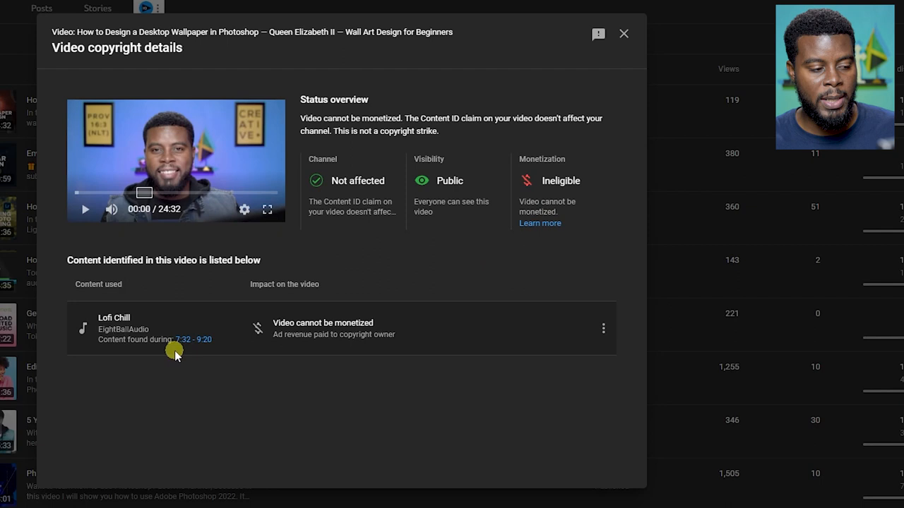
{"action": "mouse_move", "coordinate": [573, 346]}
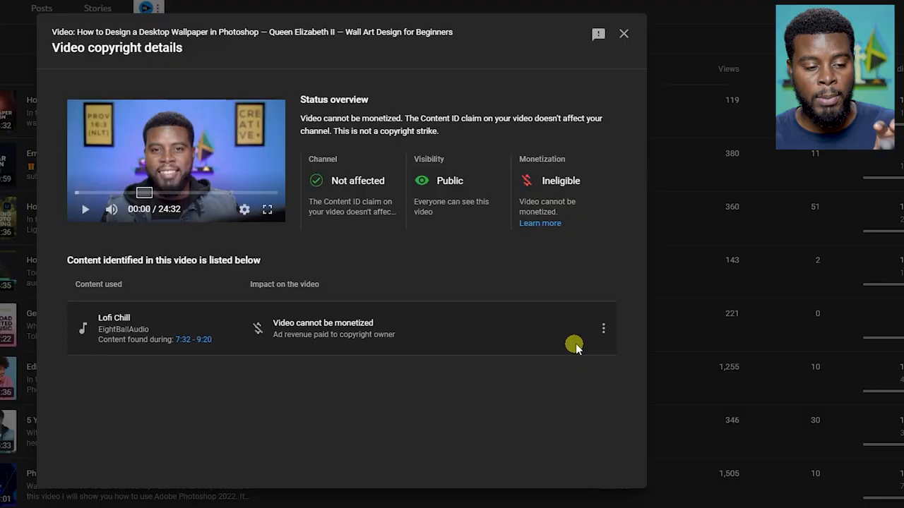
{"action": "mouse_move", "coordinate": [603, 329]}
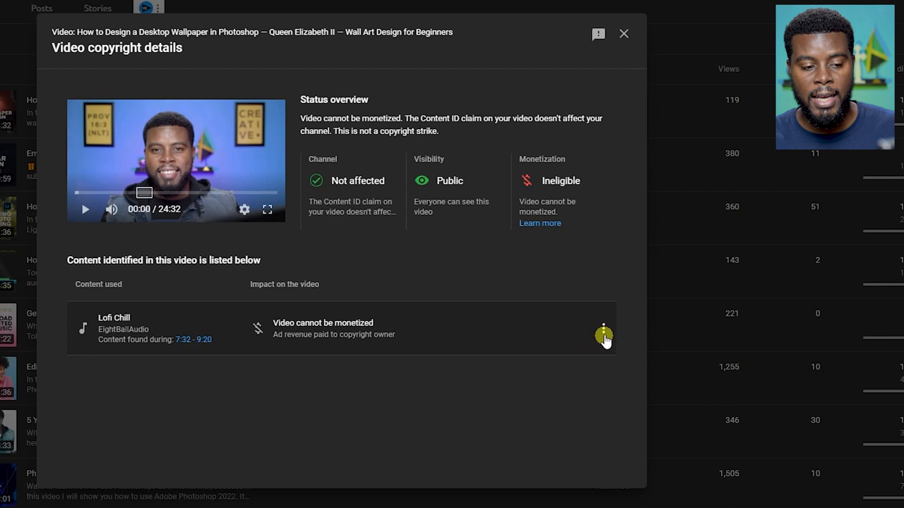
{"action": "left_click", "coordinate": [603, 330]}
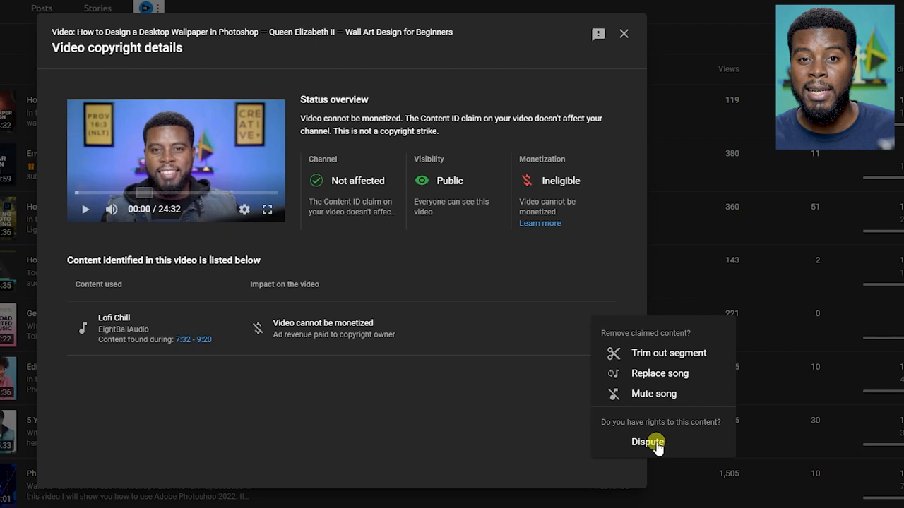
- Dispute the Lofi Chill claim, stating it isn't based on the listed invalid reasons
{"action": "left_click", "coordinate": [646, 441]}
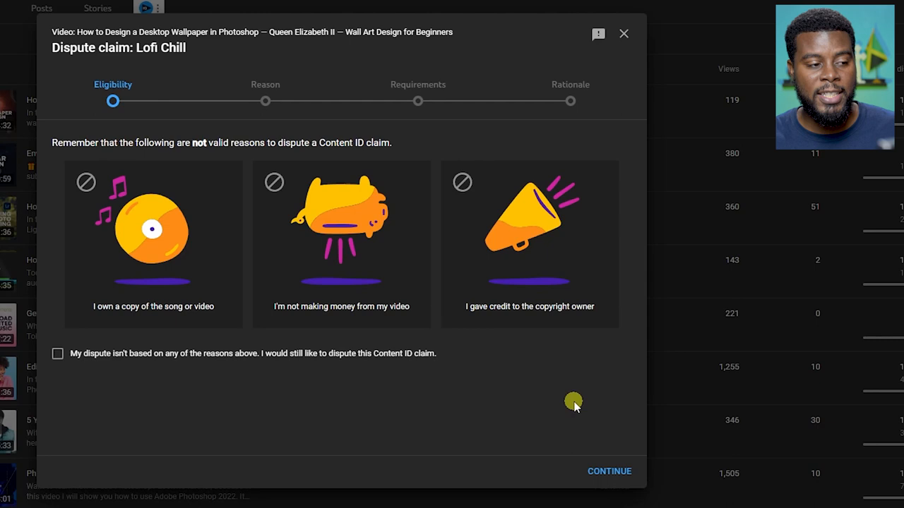
{"action": "mouse_move", "coordinate": [220, 374]}
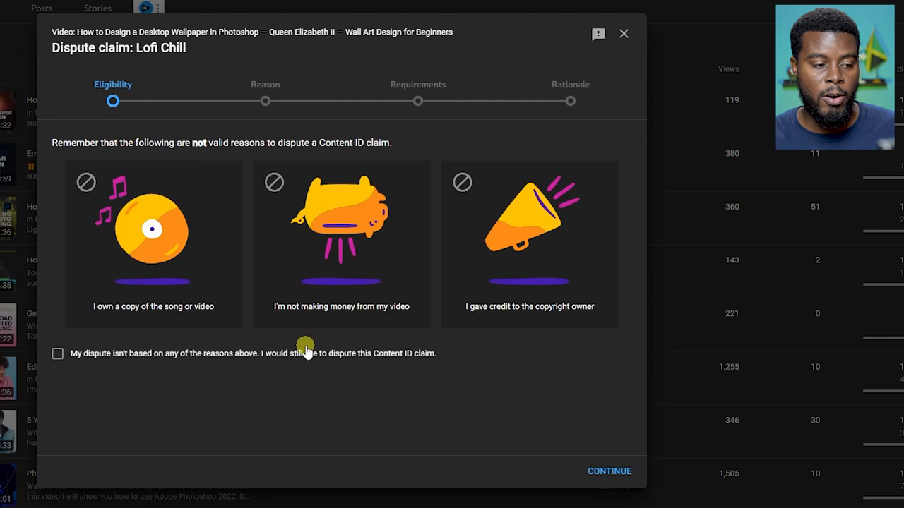
{"action": "mouse_move", "coordinate": [503, 367]}
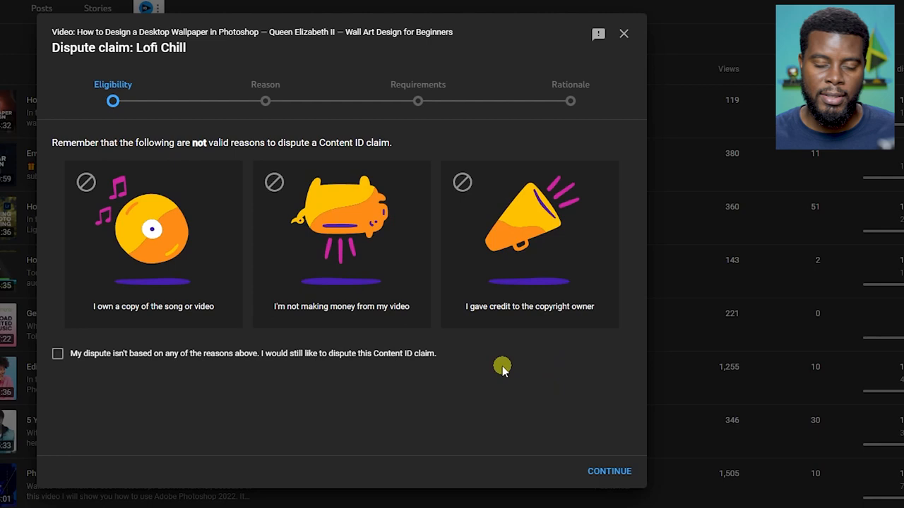
{"action": "mouse_move", "coordinate": [61, 143]}
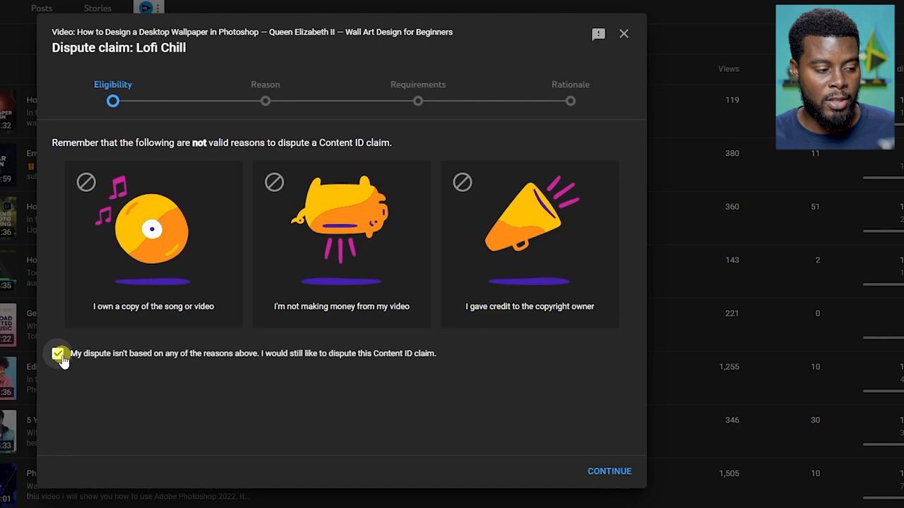
{"action": "left_click", "coordinate": [609, 471]}
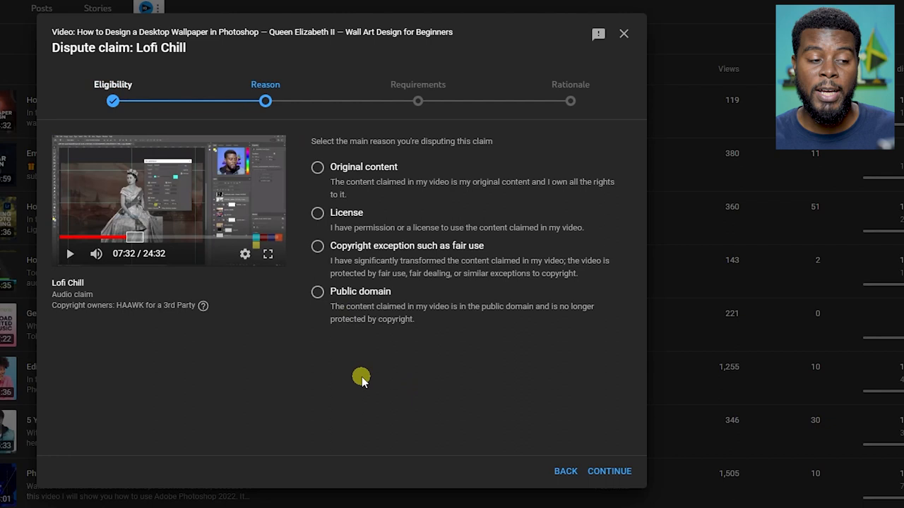
{"action": "mouse_move", "coordinate": [346, 223]}
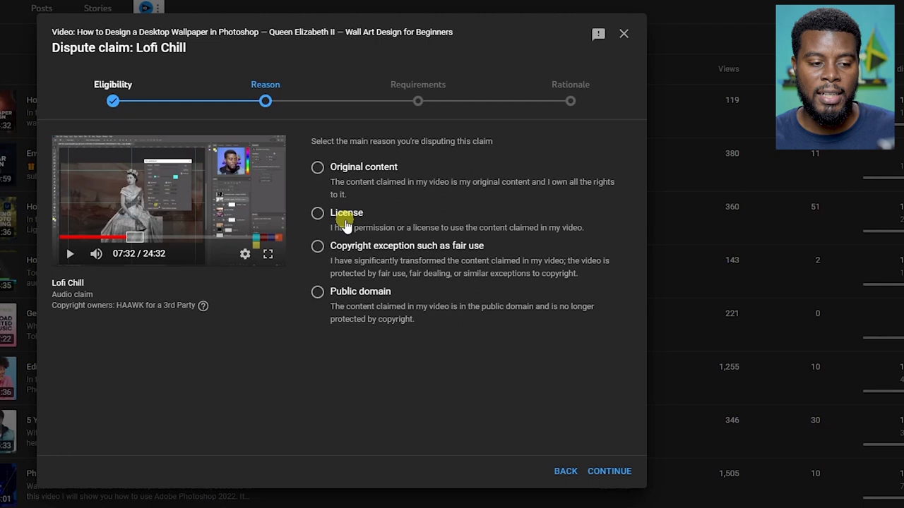
- Choose License as the dispute reason and confirm permission from the copyright owner
{"action": "left_click", "coordinate": [609, 471]}
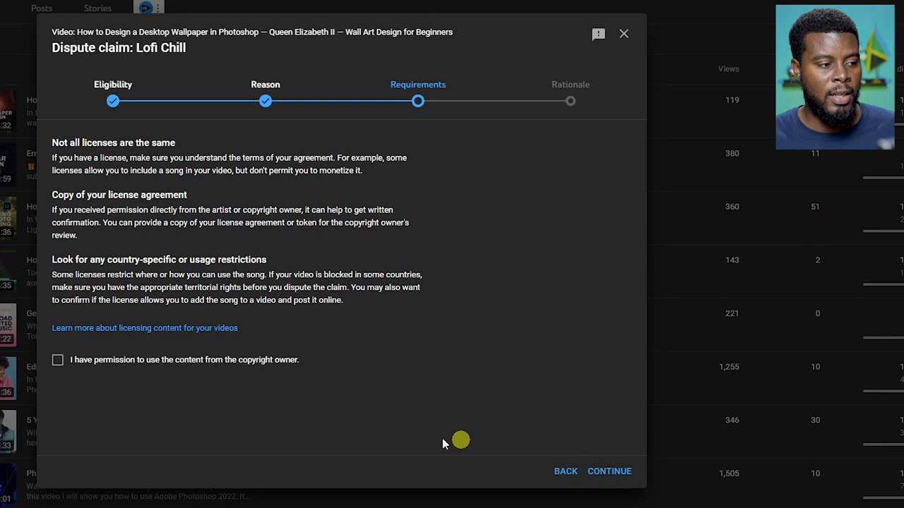
{"action": "mouse_move", "coordinate": [248, 396]}
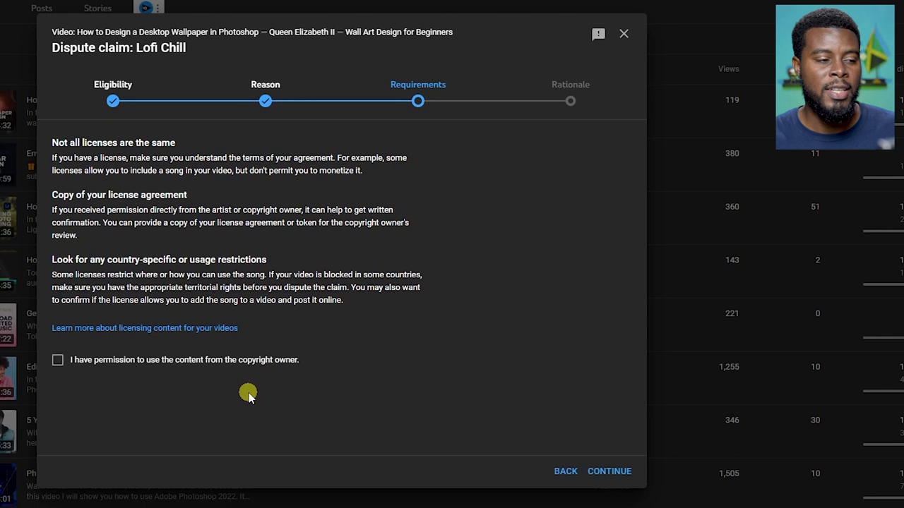
{"action": "mouse_move", "coordinate": [244, 391]}
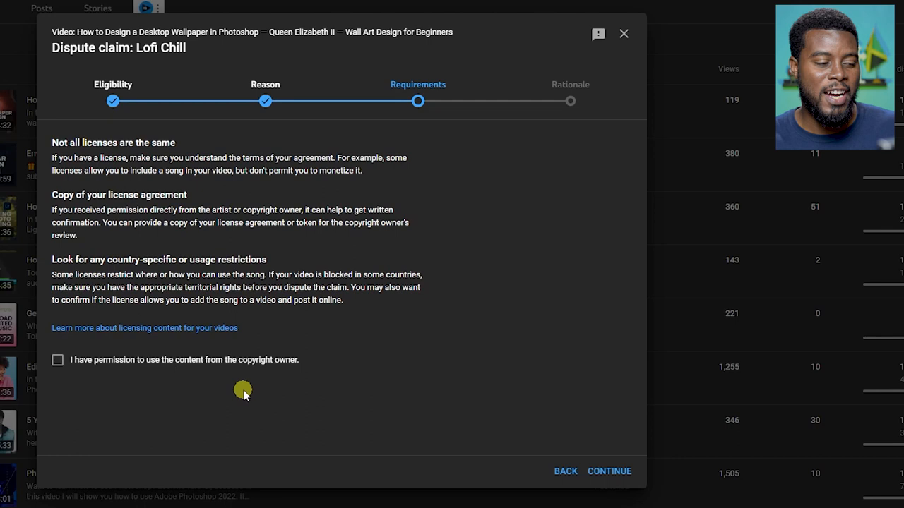
{"action": "left_click", "coordinate": [57, 360]}
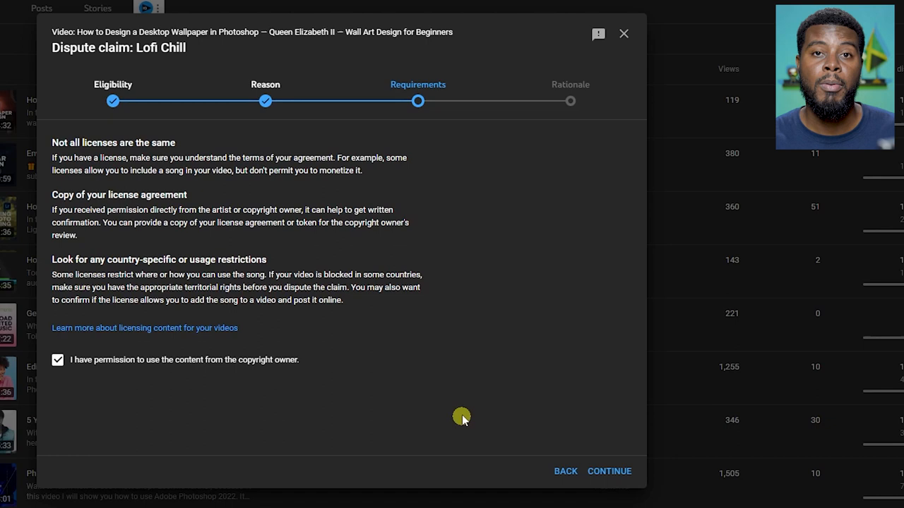
{"action": "left_click", "coordinate": [609, 471]}
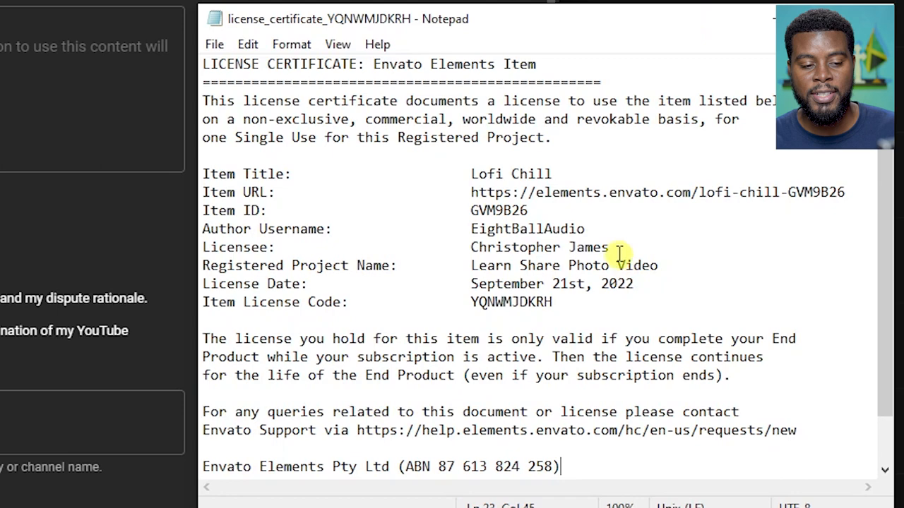
- Copy the Envato Elements Lofi Chill license certificate text from Notepad
{"action": "left_click", "coordinate": [608, 247]}
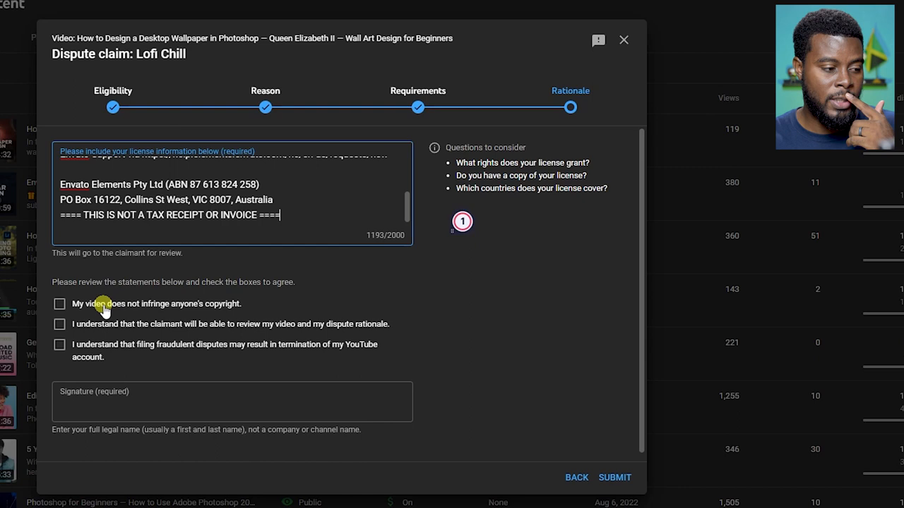
{"action": "left_click", "coordinate": [59, 304]}
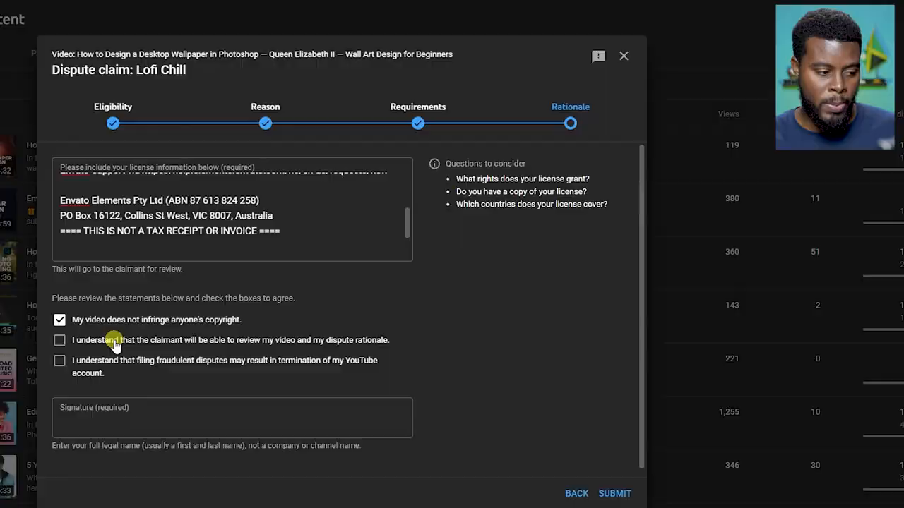
{"action": "left_click", "coordinate": [58, 341]}
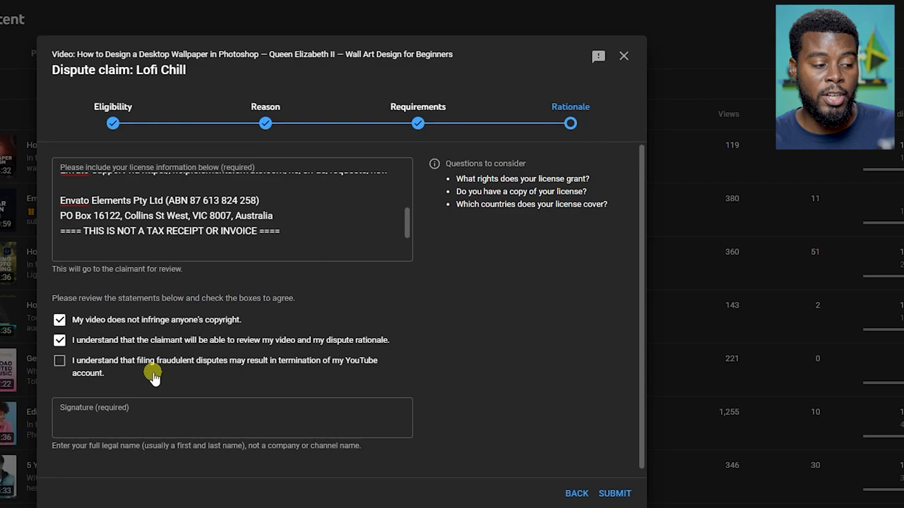
{"action": "left_click", "coordinate": [60, 361]}
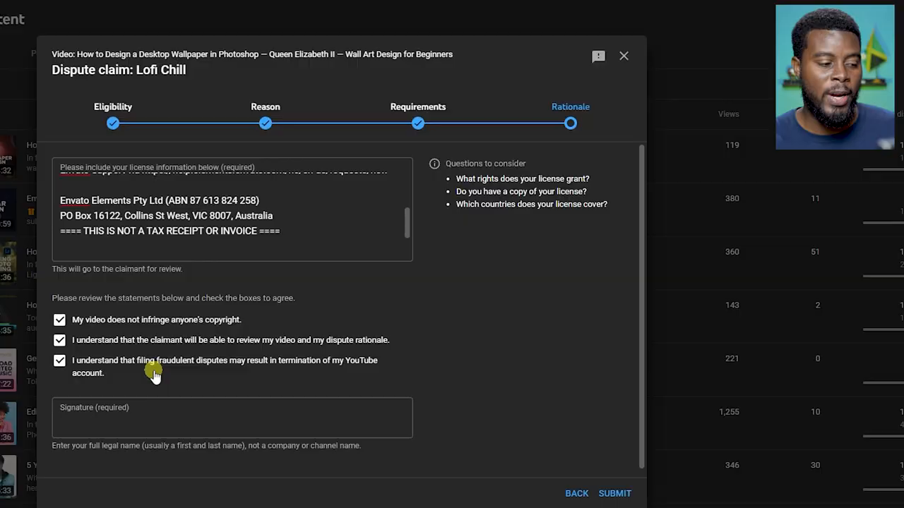
{"action": "type", "text": "Christopher James"}
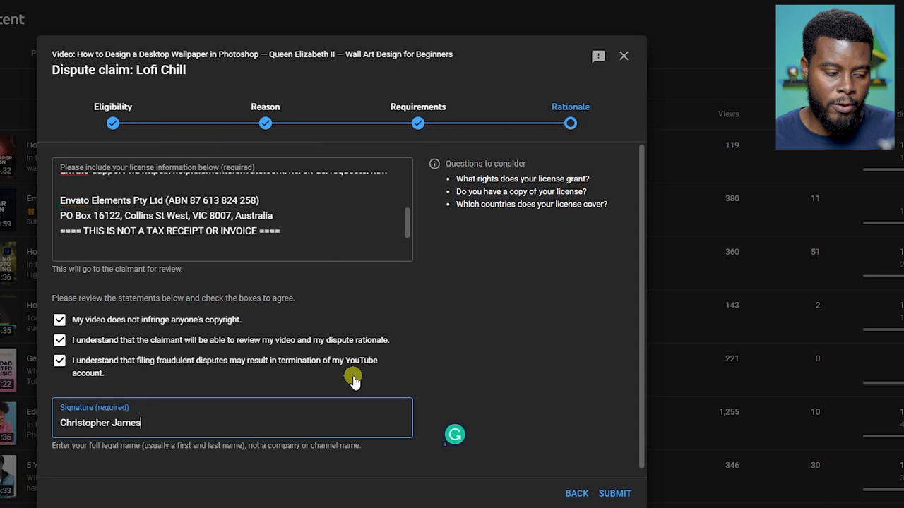
- Submit the Lofi Chill dispute and dismiss the confirmation message
{"action": "left_click", "coordinate": [617, 493]}
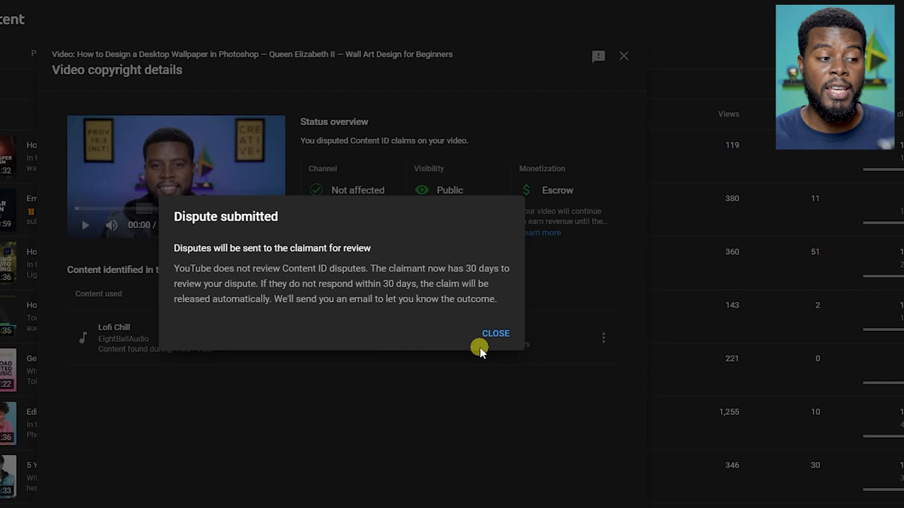
{"action": "mouse_move", "coordinate": [497, 337]}
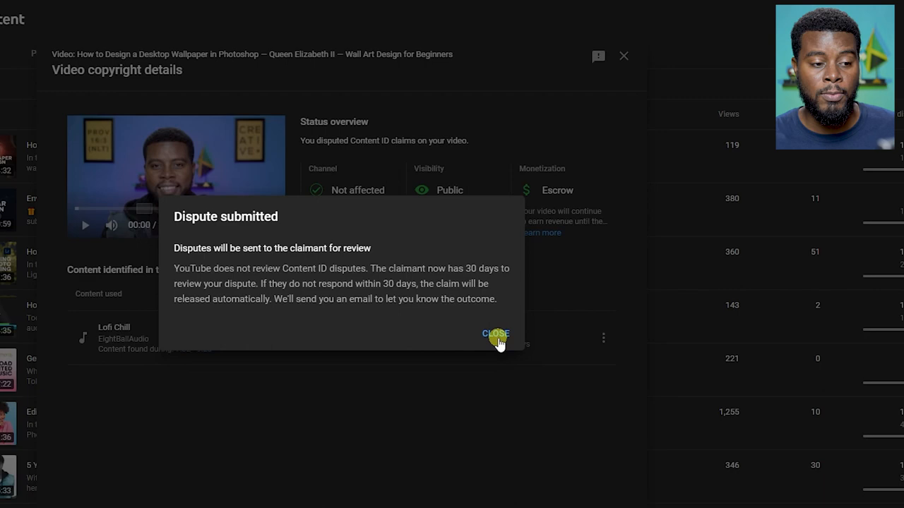
{"action": "left_click", "coordinate": [495, 333]}
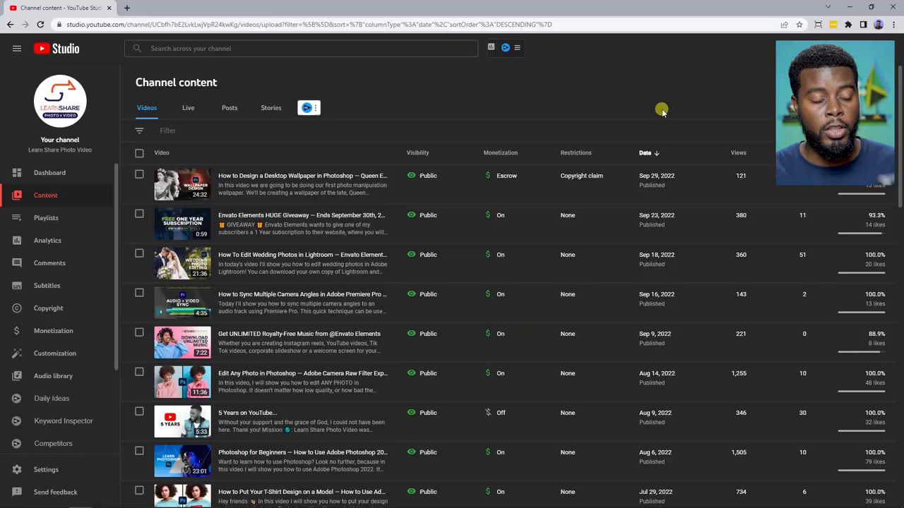